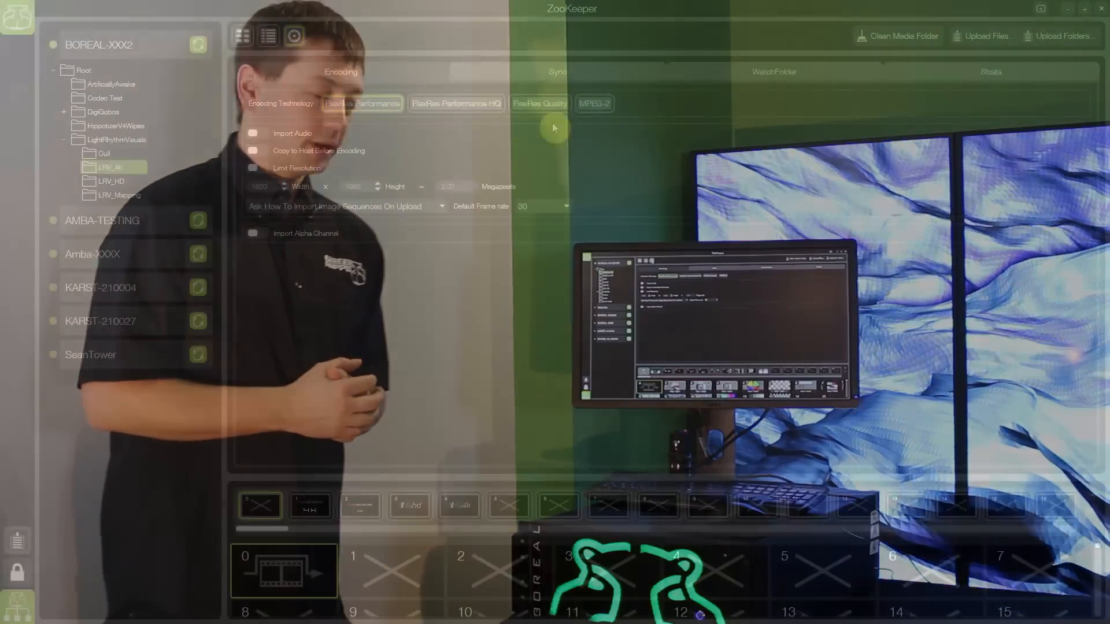
Step: Browse the media settings tabs and show the Sync settings for BOREAL-XXX2
left_click(593, 103)
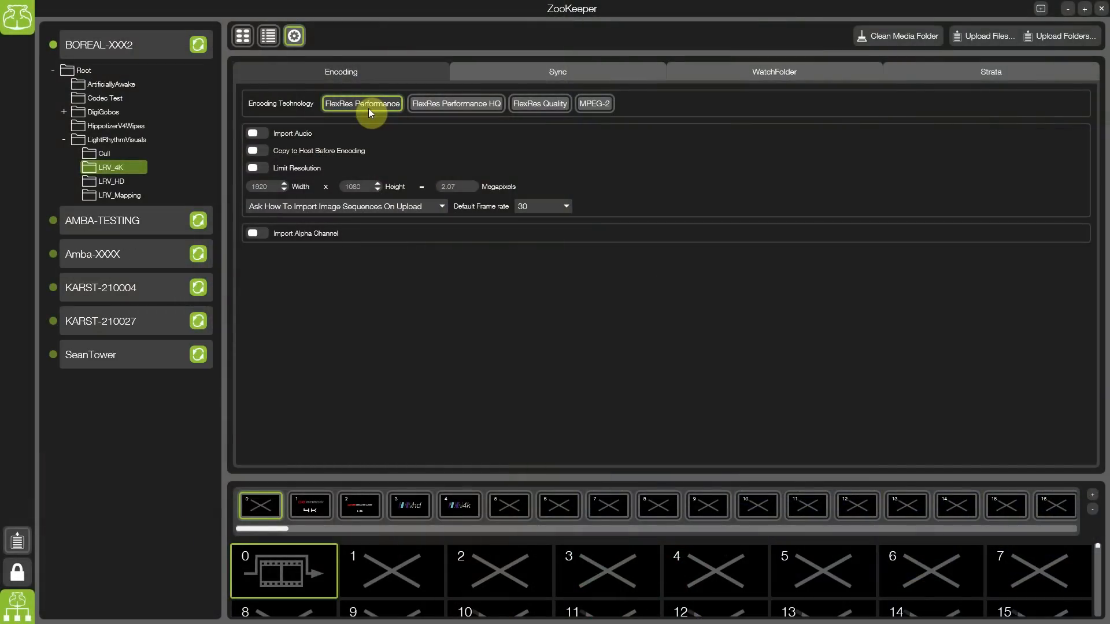
mouse_move(456, 103)
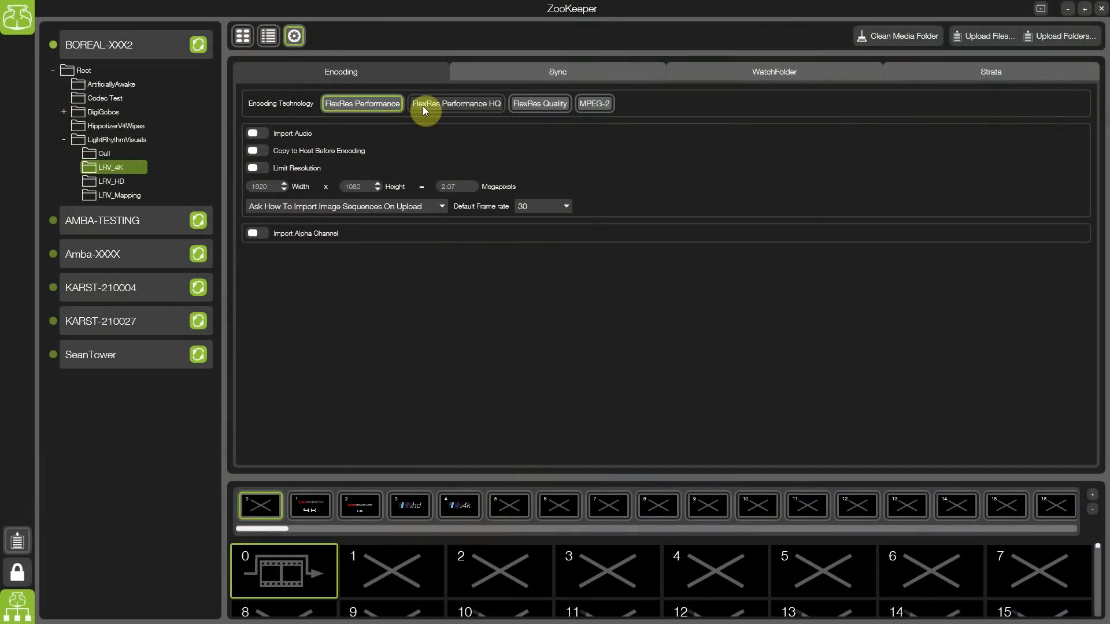
left_click(456, 103)
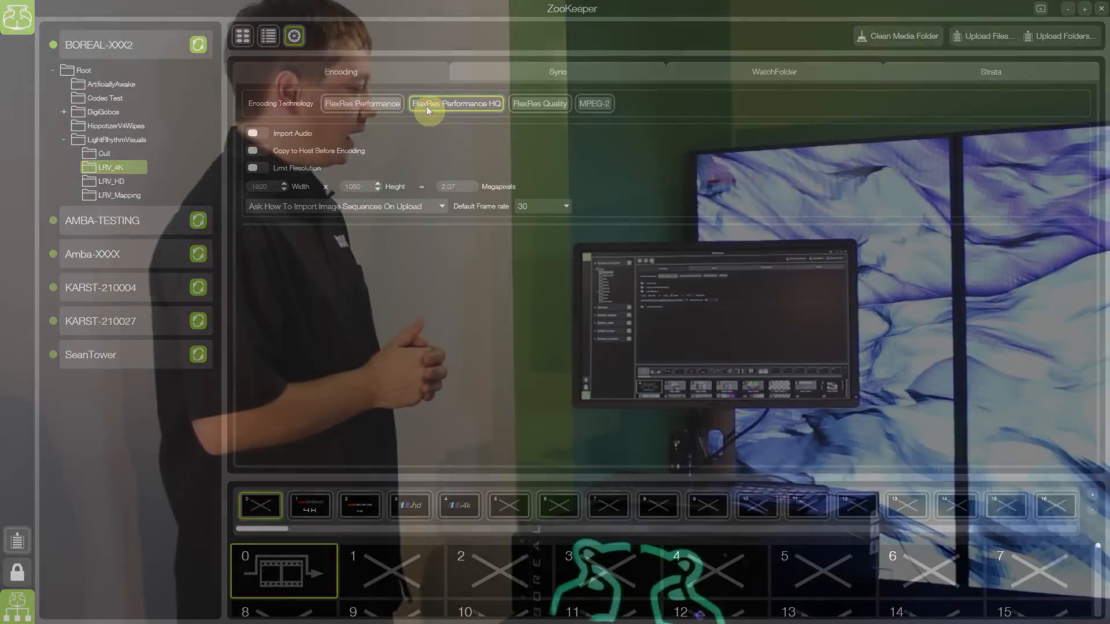
left_click(539, 104)
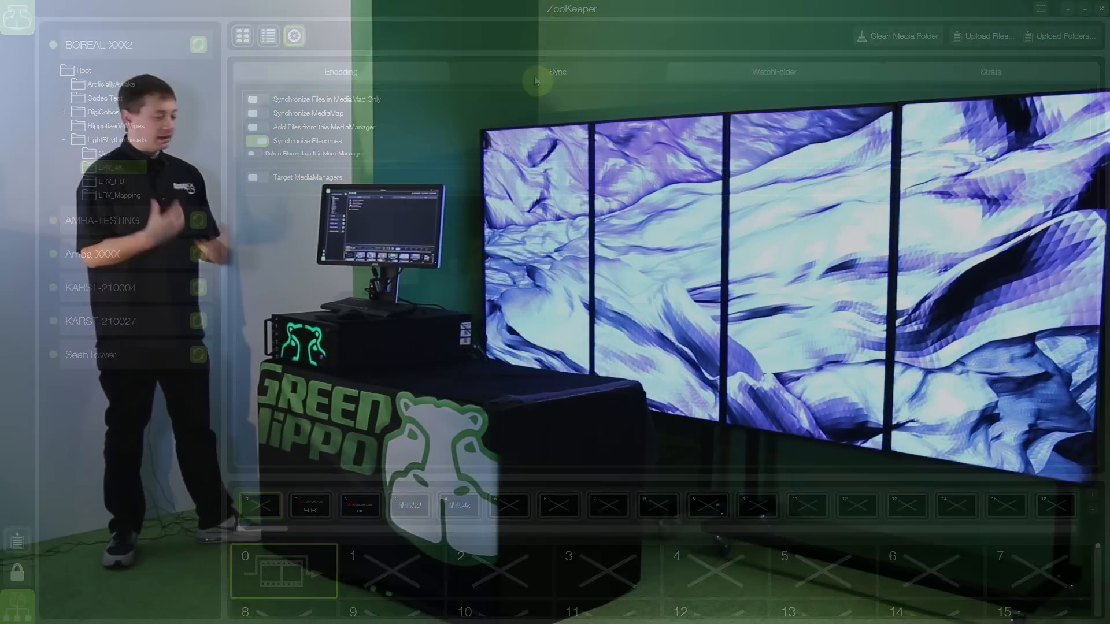
left_click(772, 72)
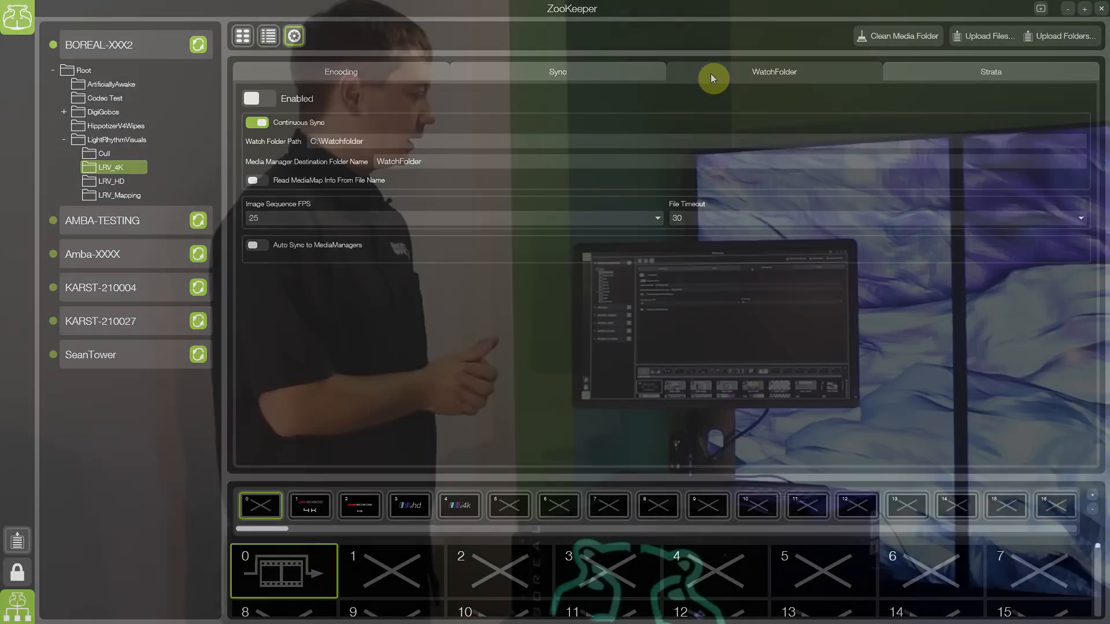
Step: Show the WatchFolder settings, then the BOREAL-XXX2 output configuration with its mixes, patches and outputs
left_click(990, 72)
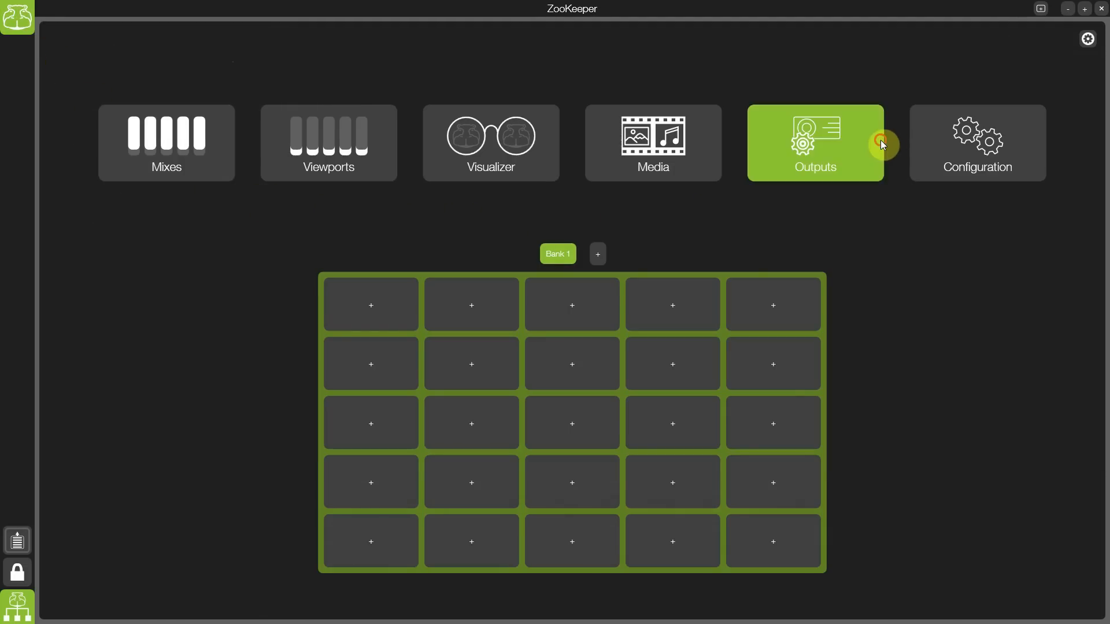
left_click(813, 142)
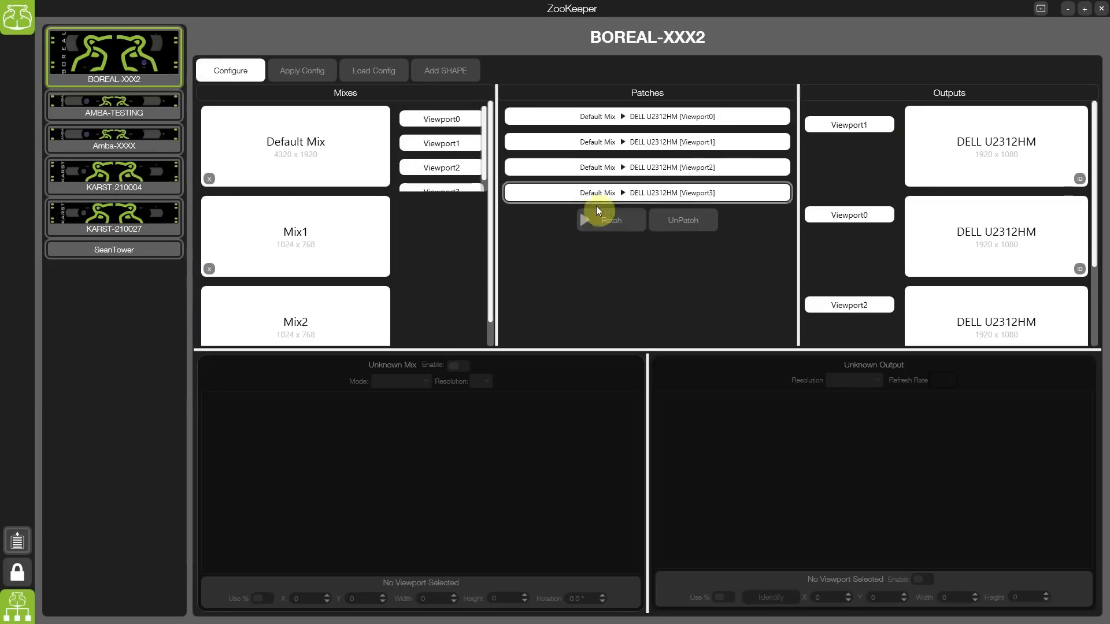